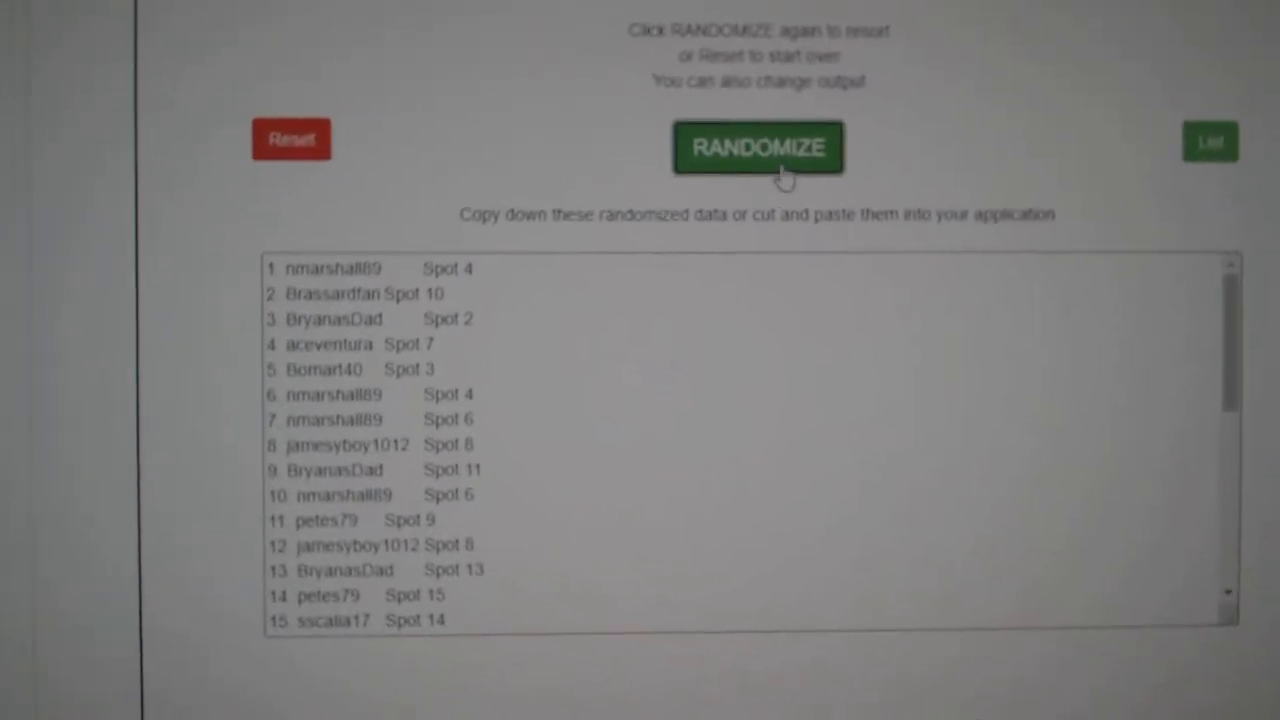
Step: Reshuffle the username/spot list and paste the shuffled pairs into columns A–B of the sheet
click(758, 148)
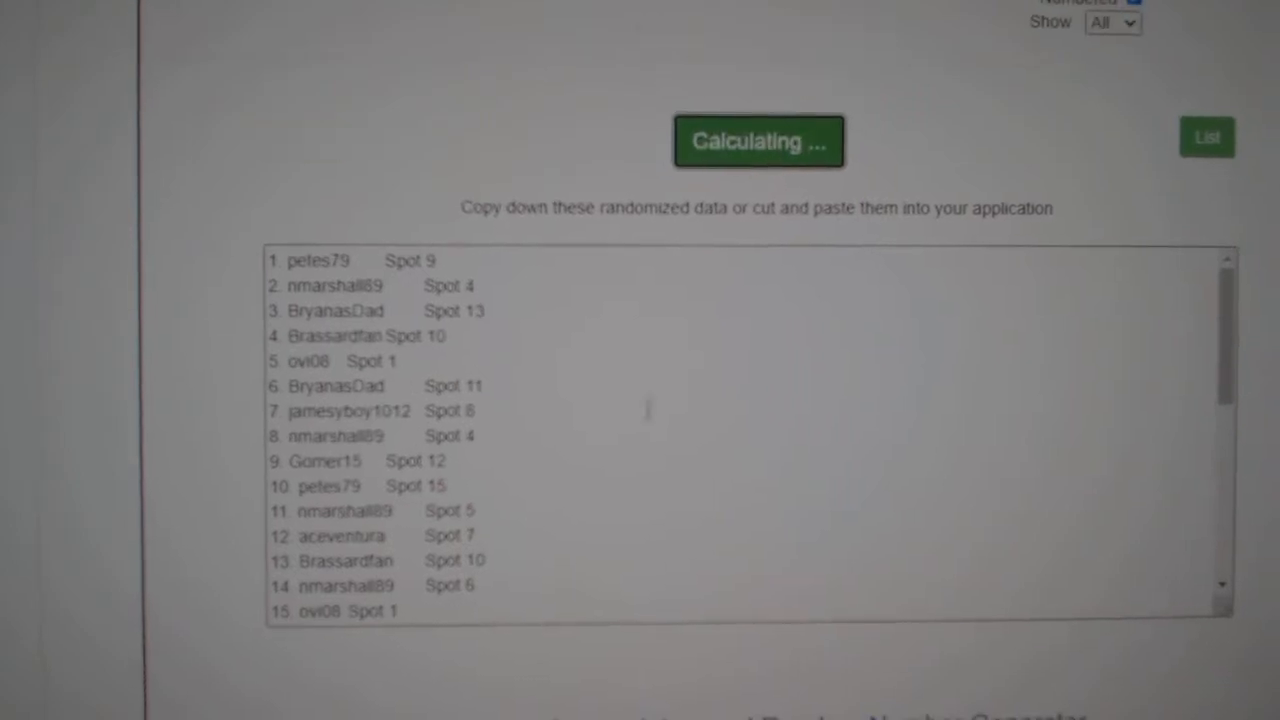
click(758, 140)
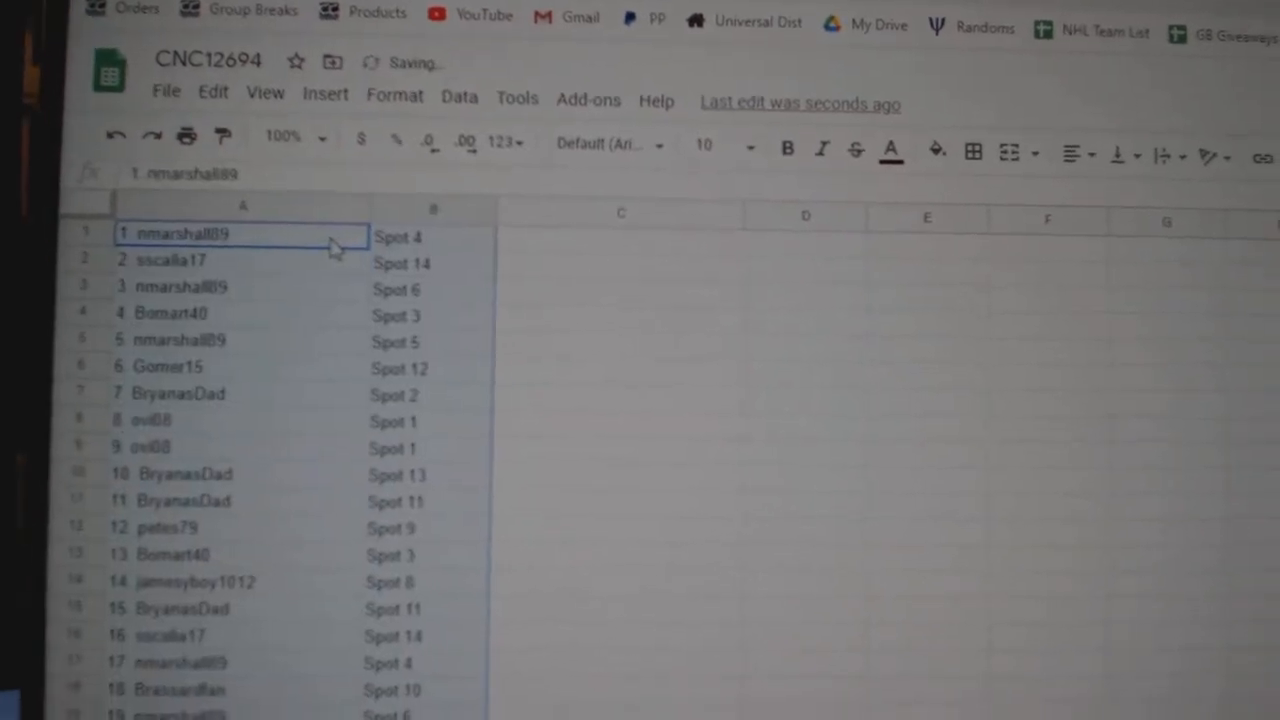
Step: Shuffle the NHL team names and paste the result into column C beside each pair
click(708, 158)
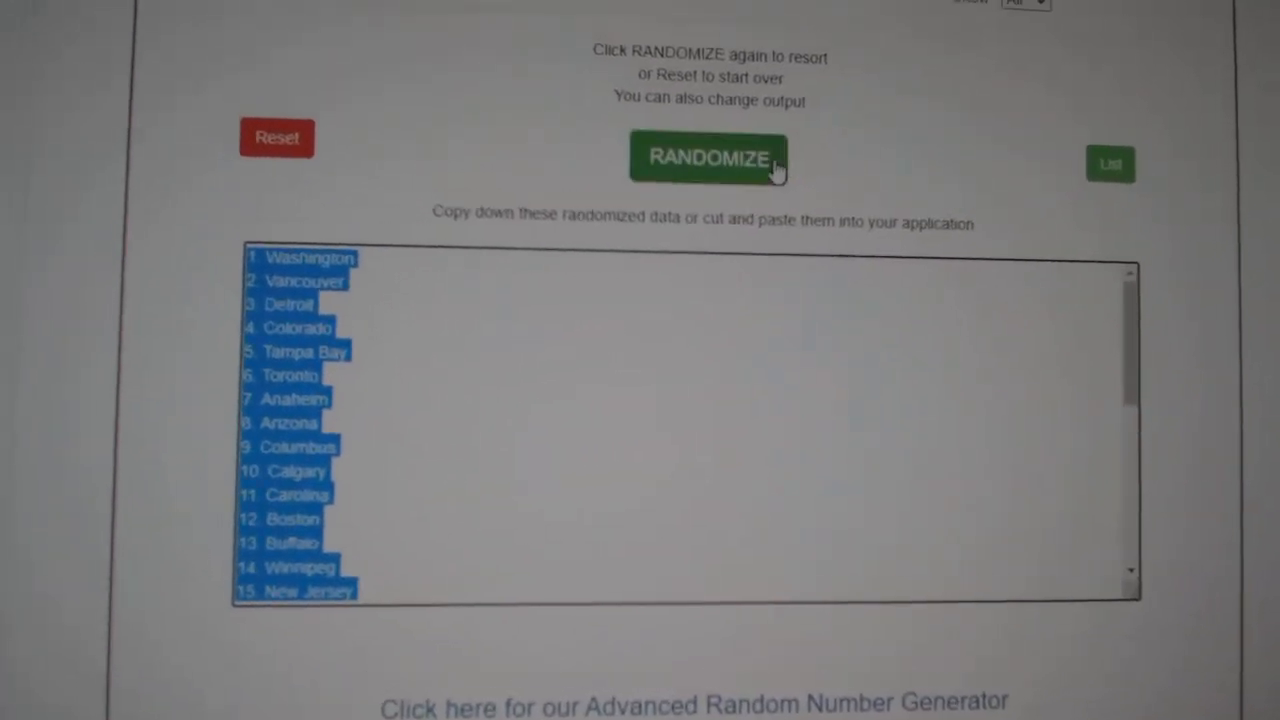
click(708, 160)
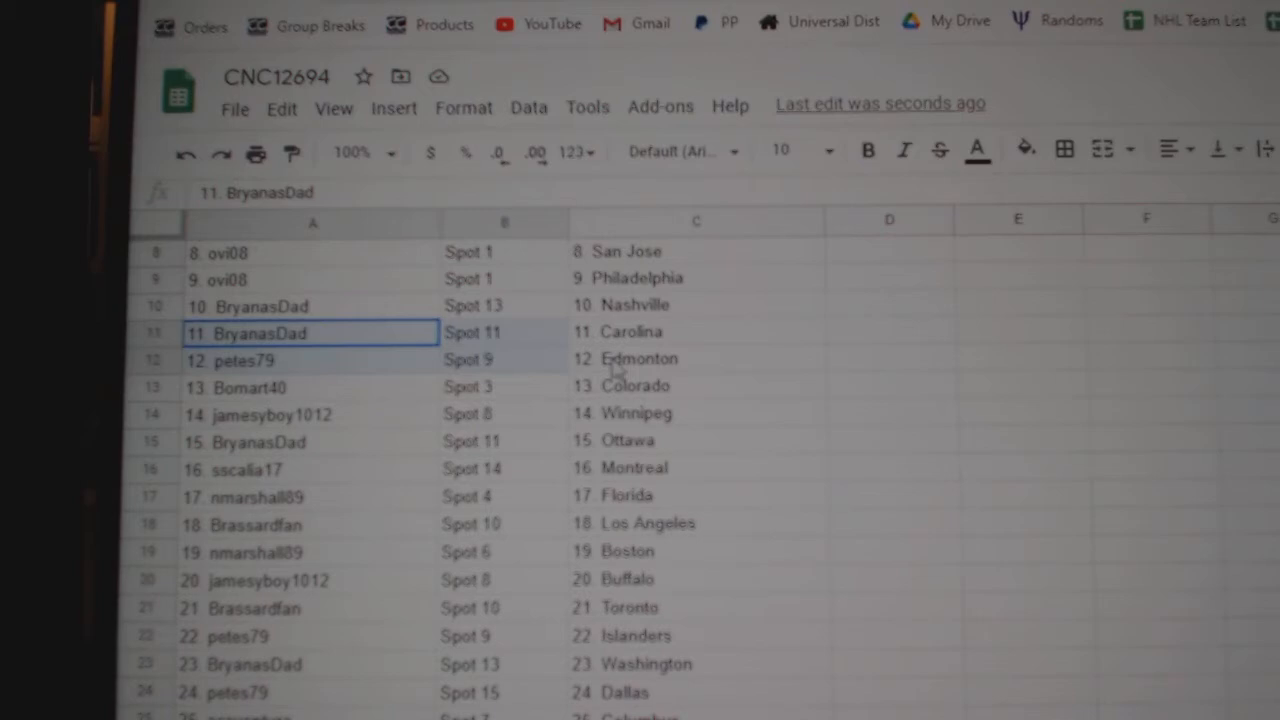
scroll(down, 3)
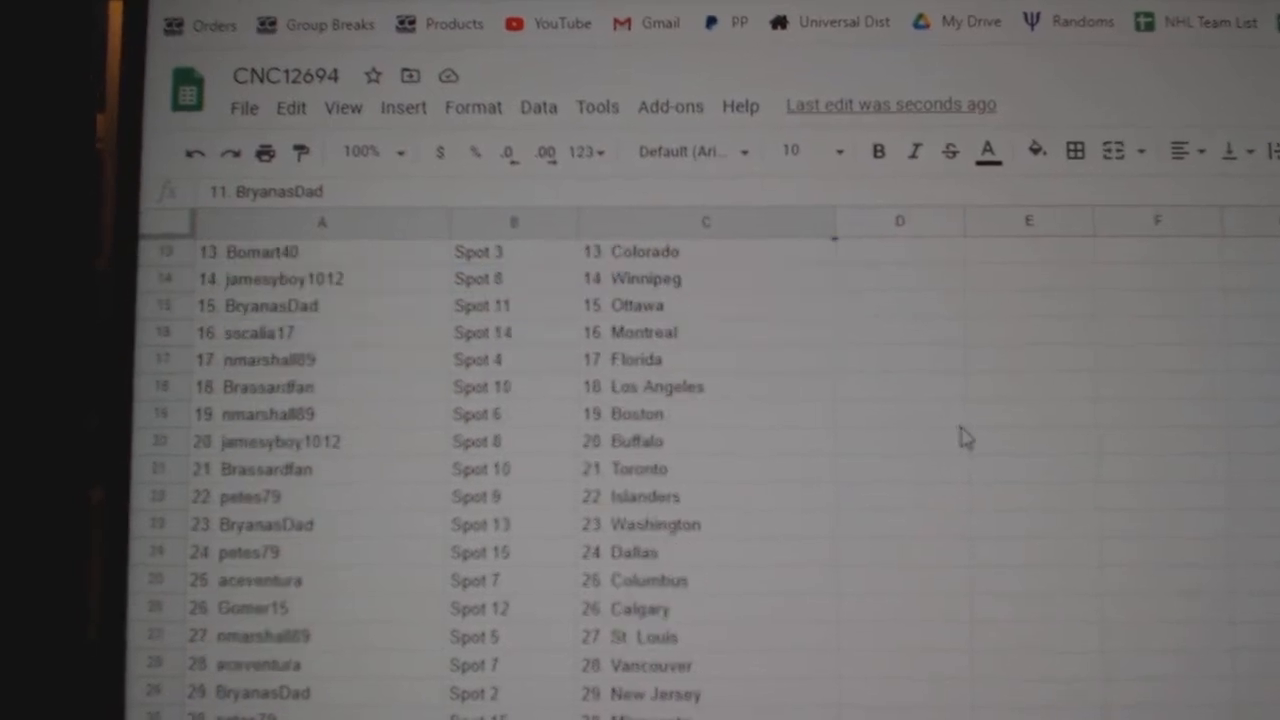
click(316, 304)
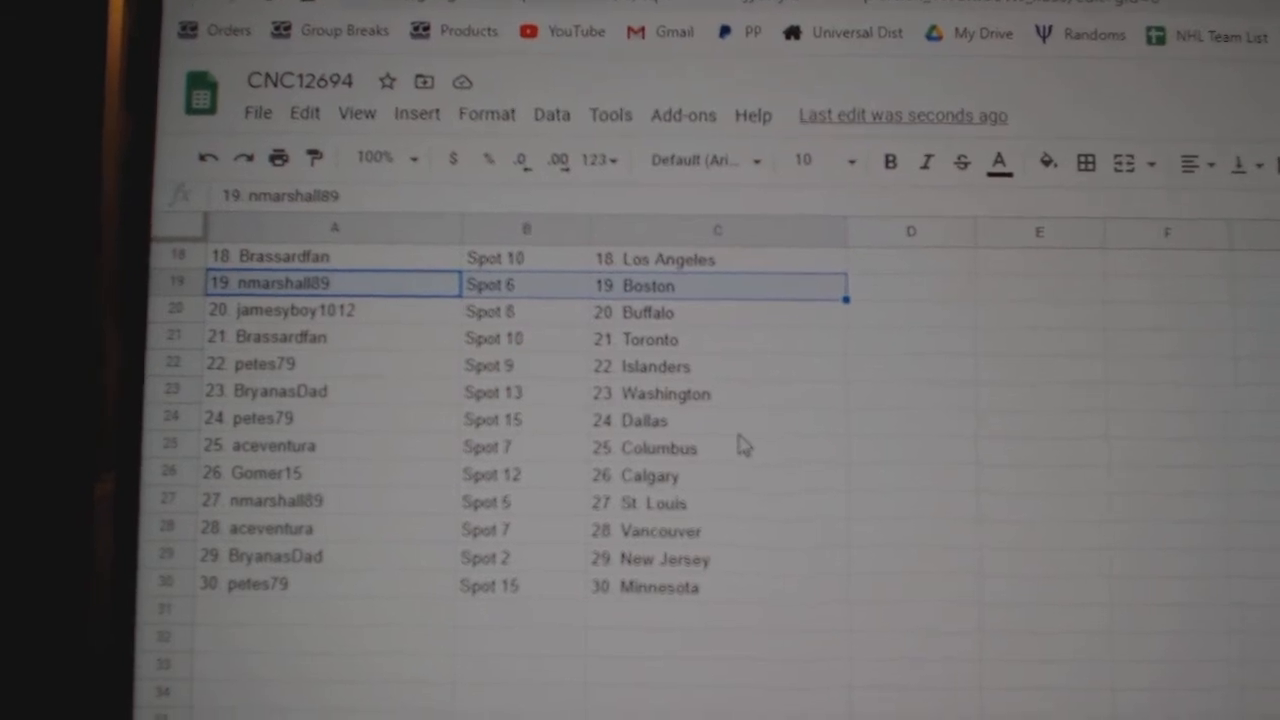
click(330, 422)
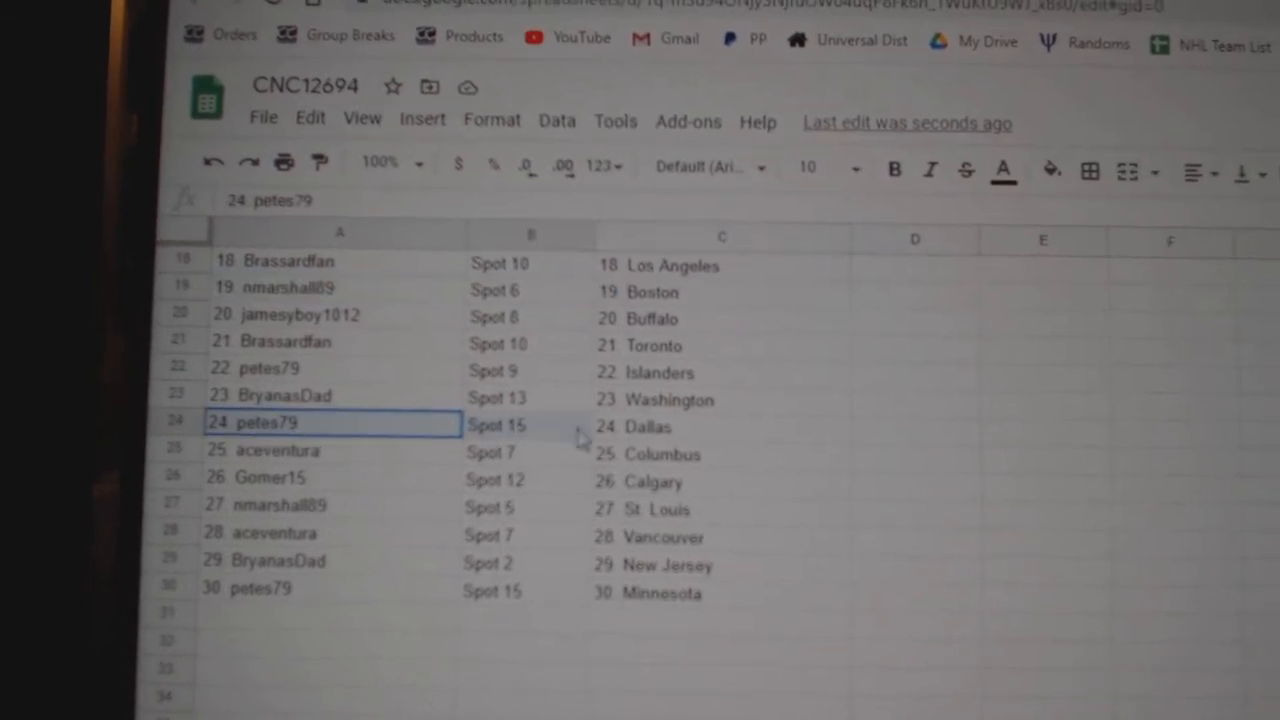
scroll(down, 3)
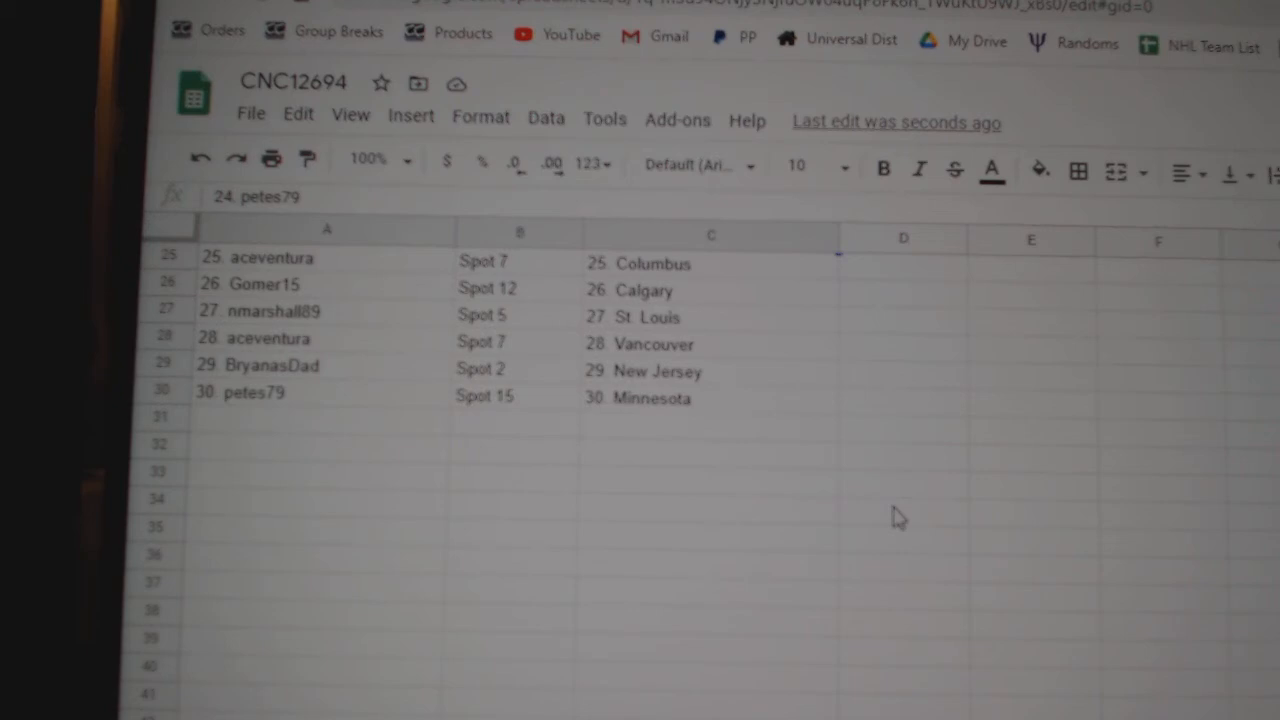